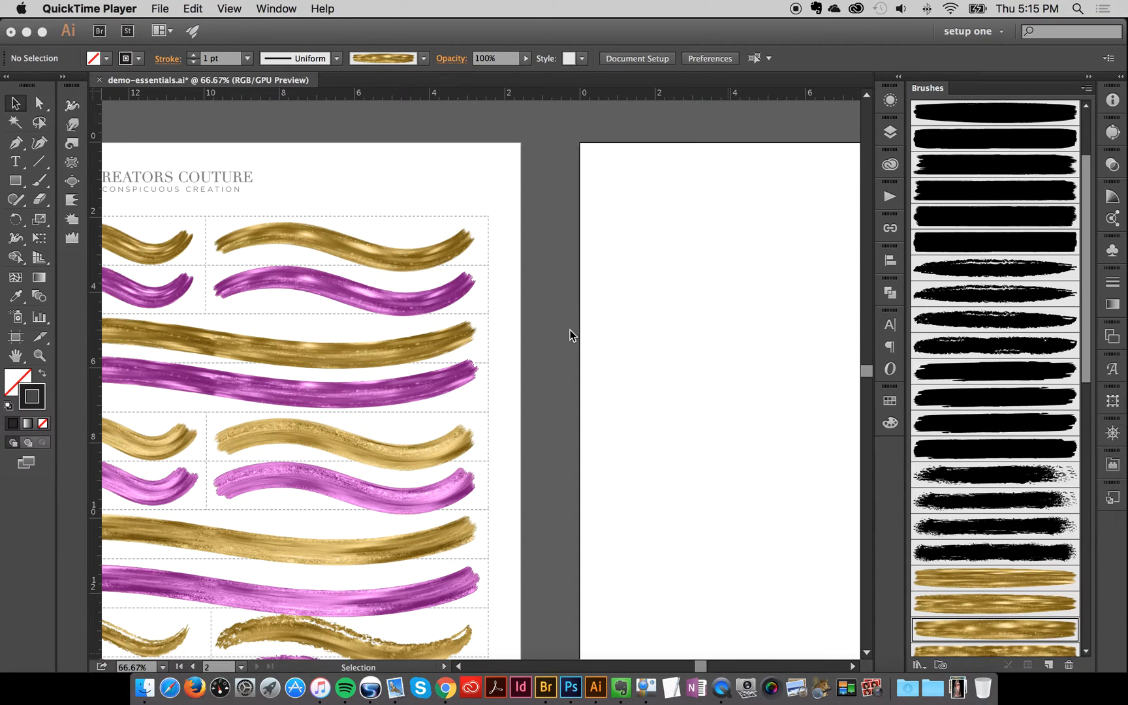
mouse_move(446, 328)
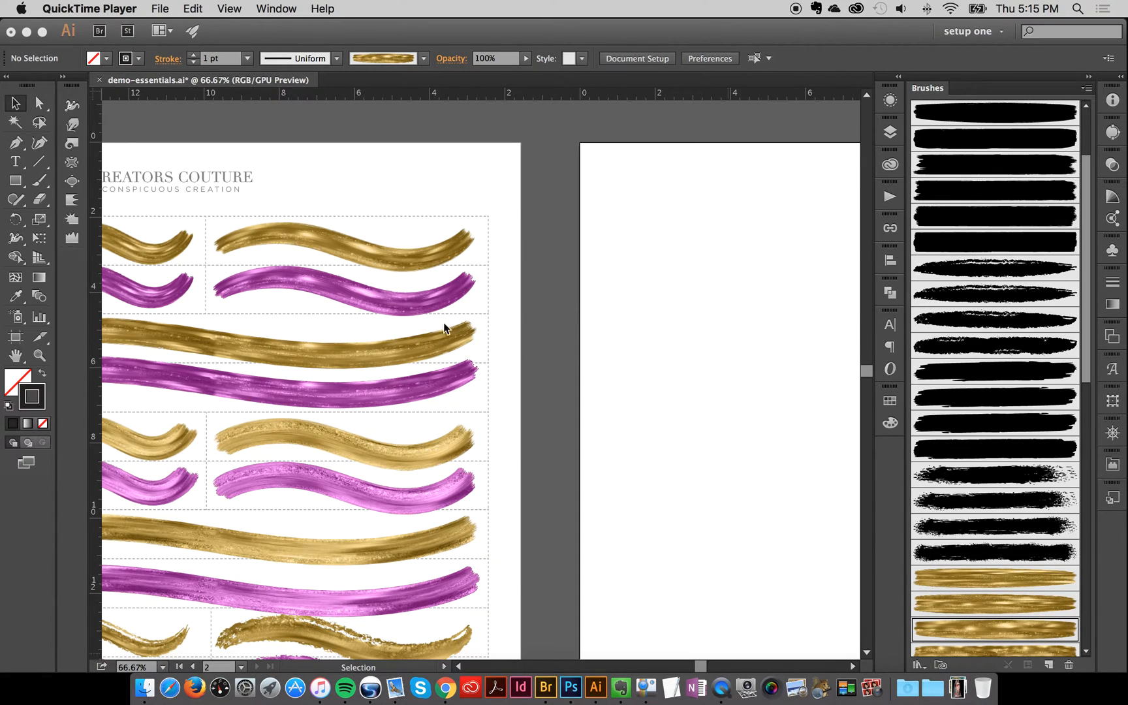
mouse_move(511, 343)
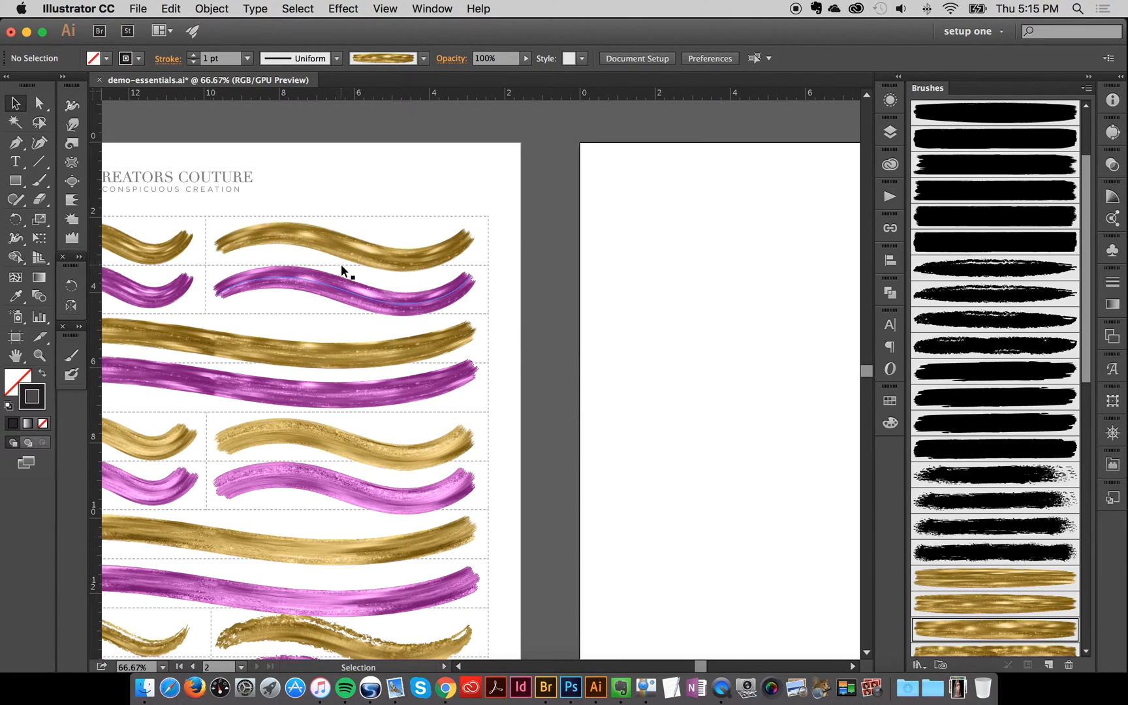
mouse_move(329, 300)
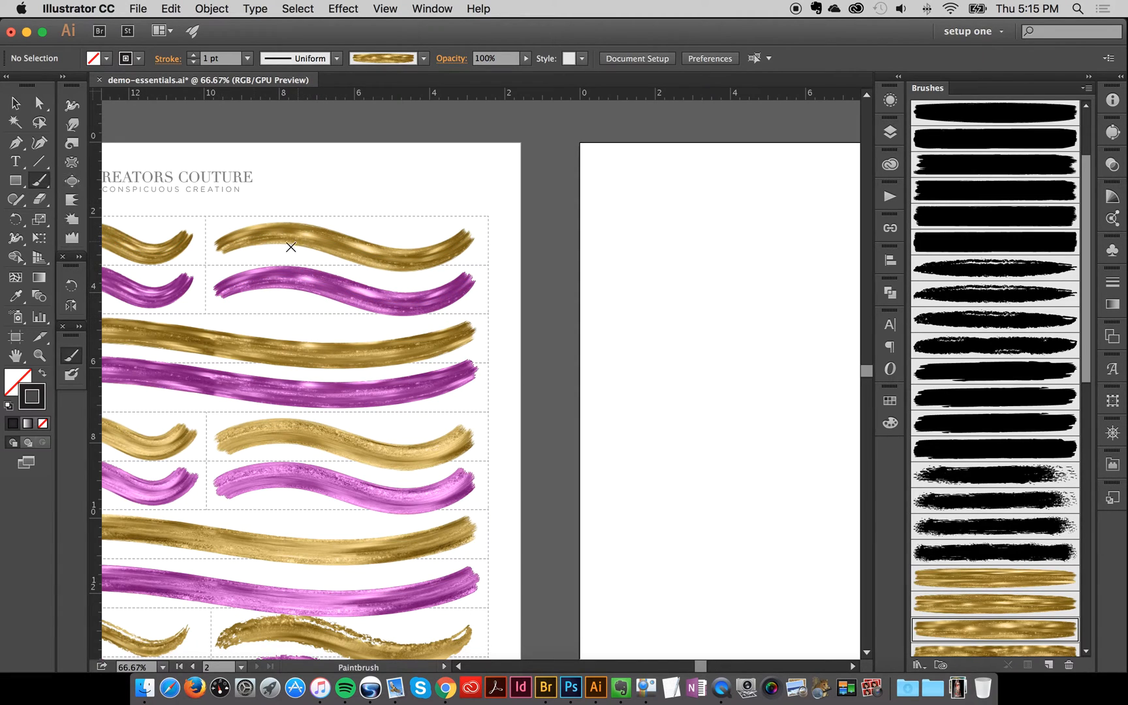
mouse_move(550, 357)
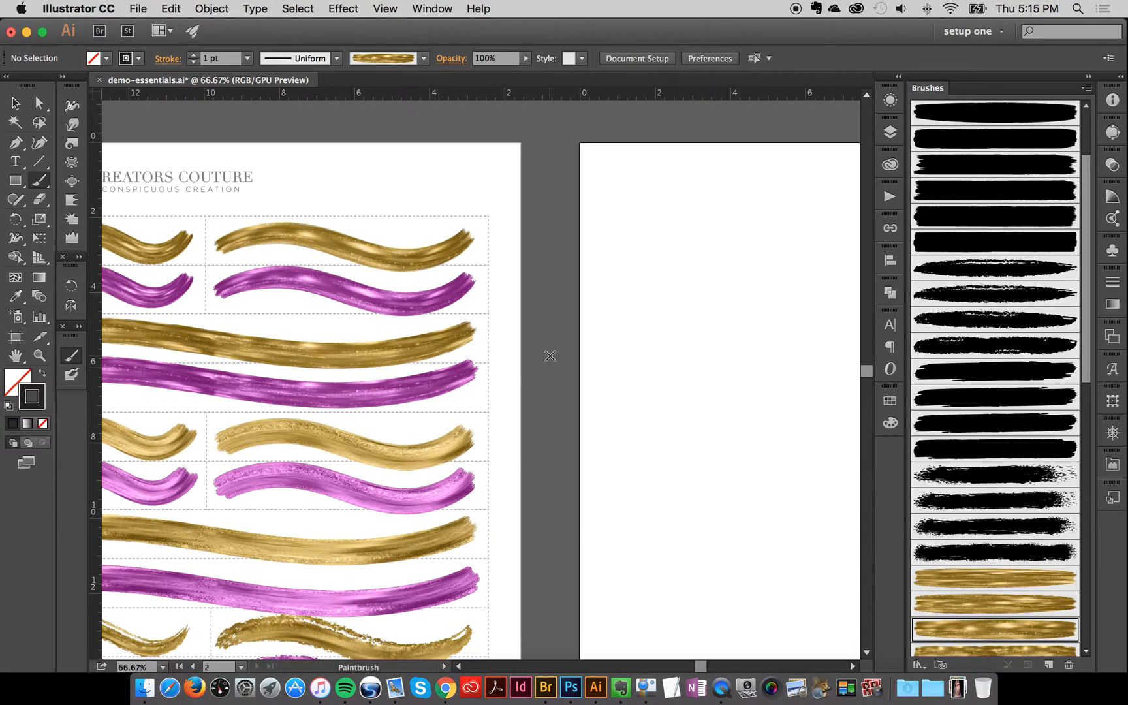
mouse_move(4, 107)
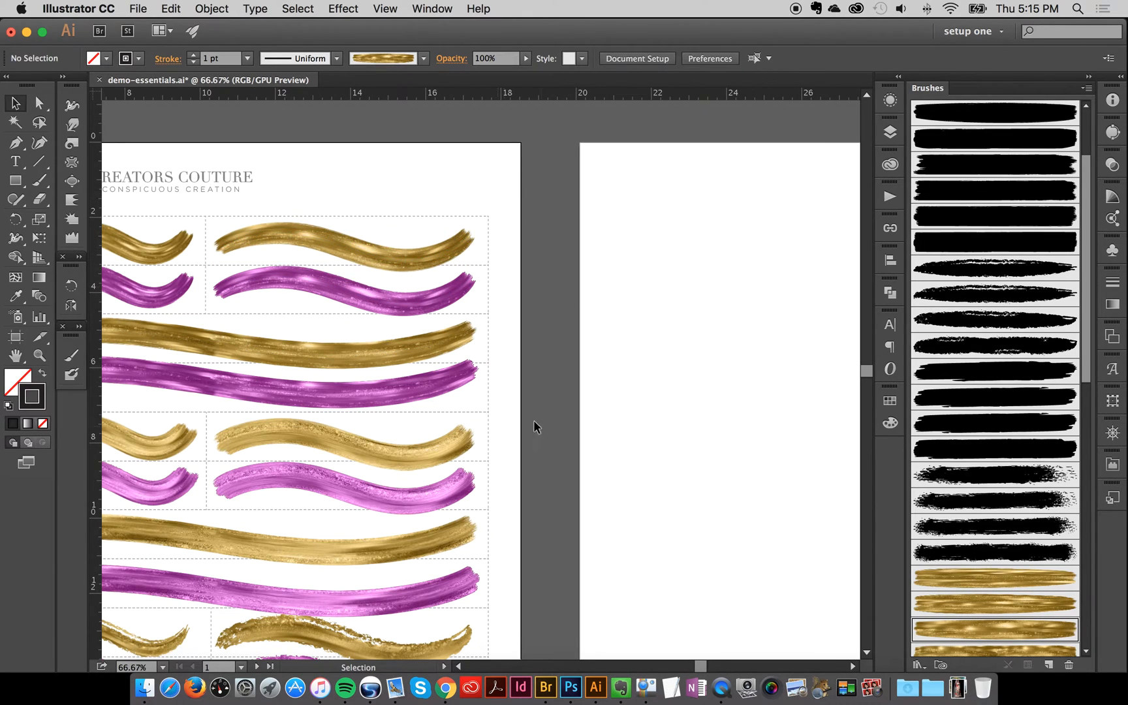
mouse_move(690, 453)
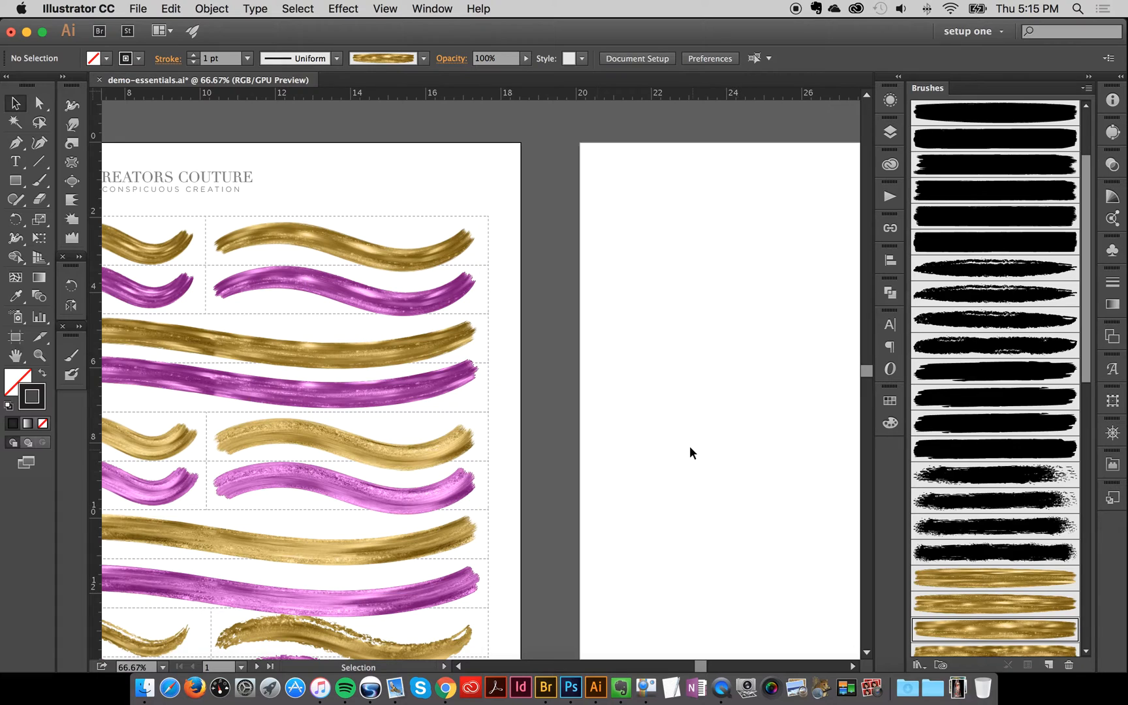
- Choose a gold brush from the Brushes panel and paint an S-curve on the blank artboard
click(345, 242)
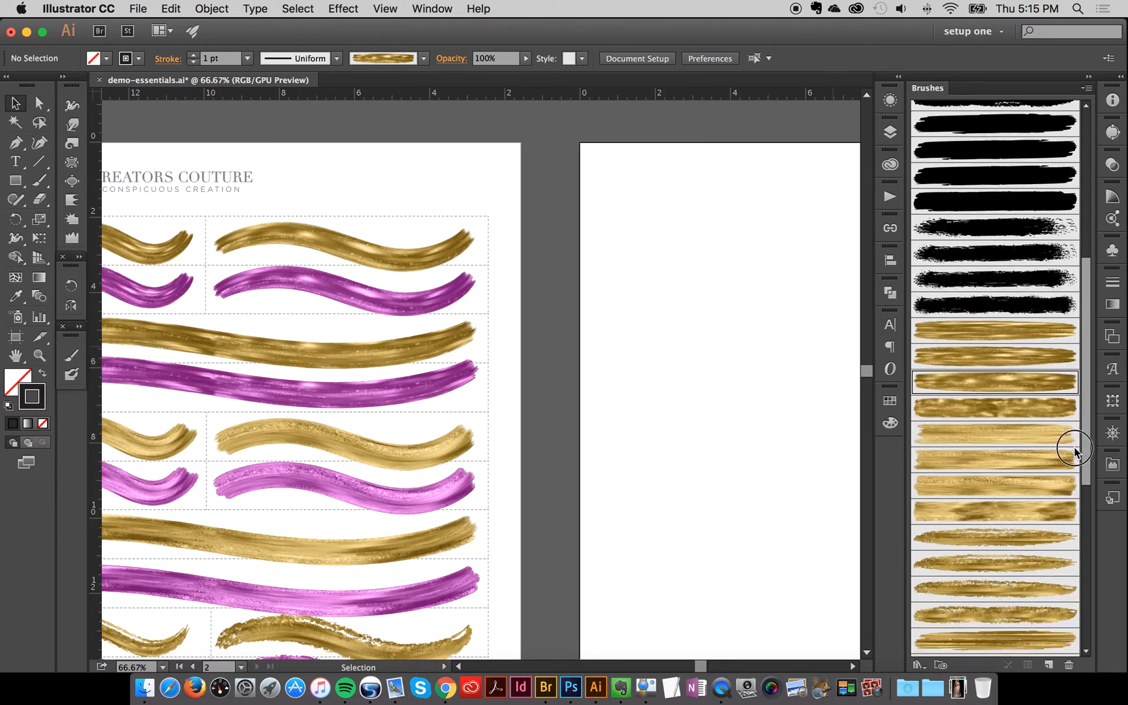
scroll(down, 3)
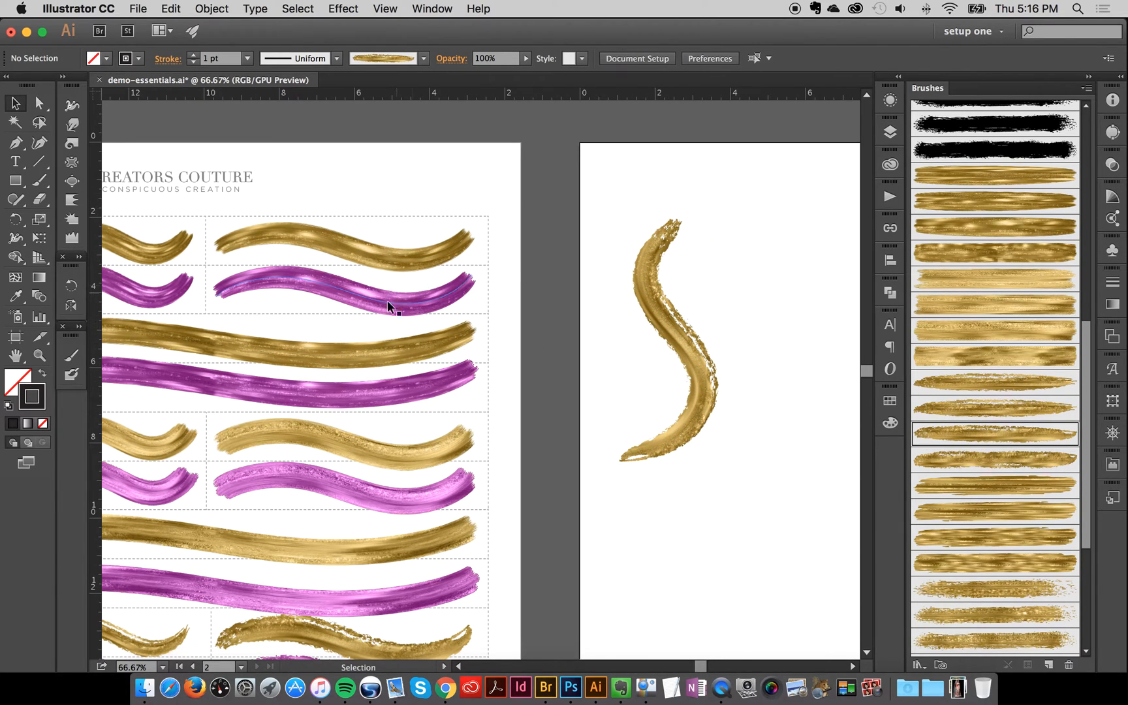
- Copy the pink stroke's look onto the painted gold S-stroke with the Eyedropper
click(668, 338)
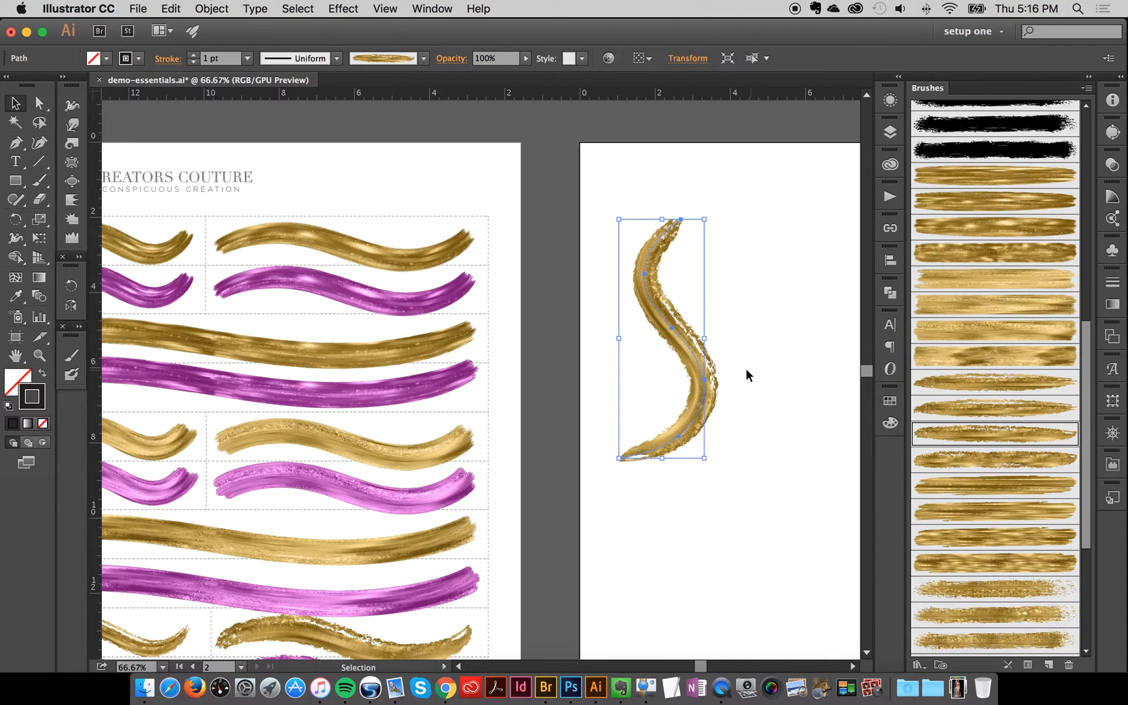
click(349, 291)
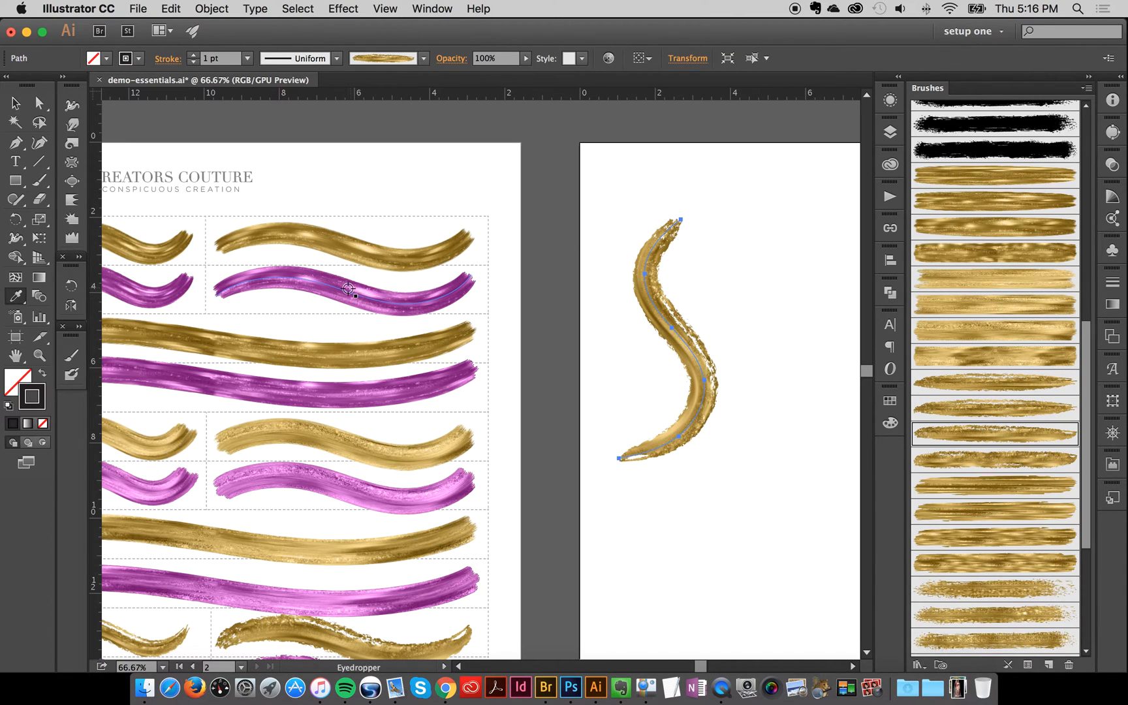
mouse_move(345, 291)
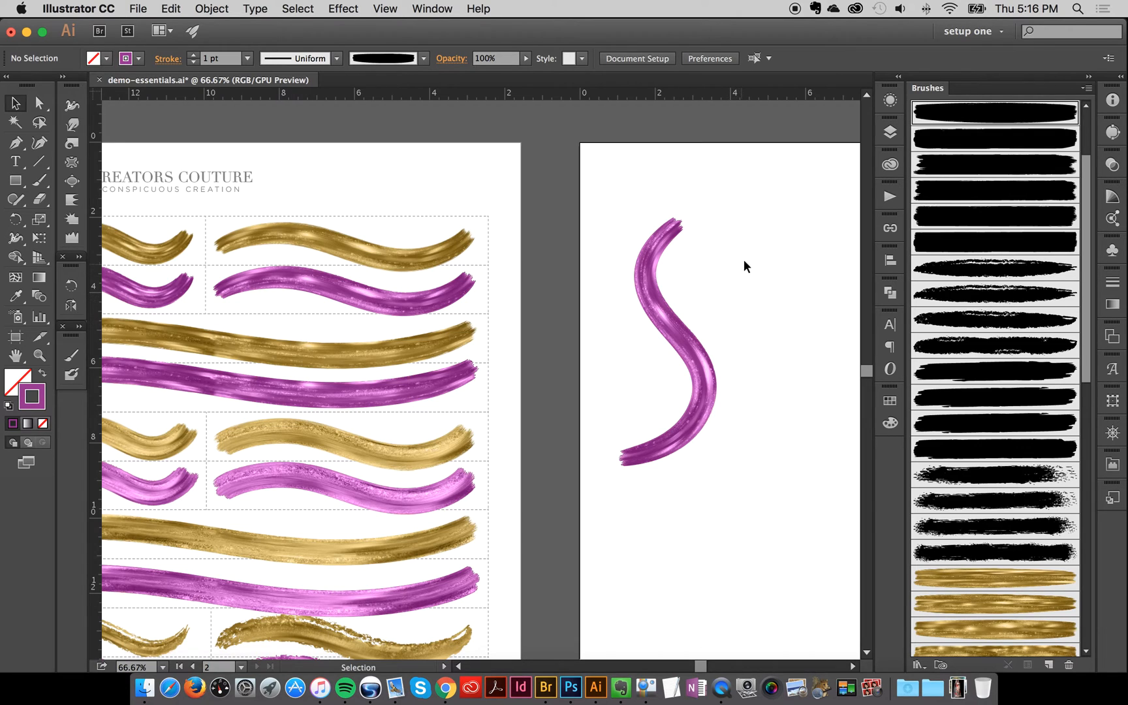
- Recolour the S-stroke teal via the top stroke swatch in the Appearance panel
click(662, 338)
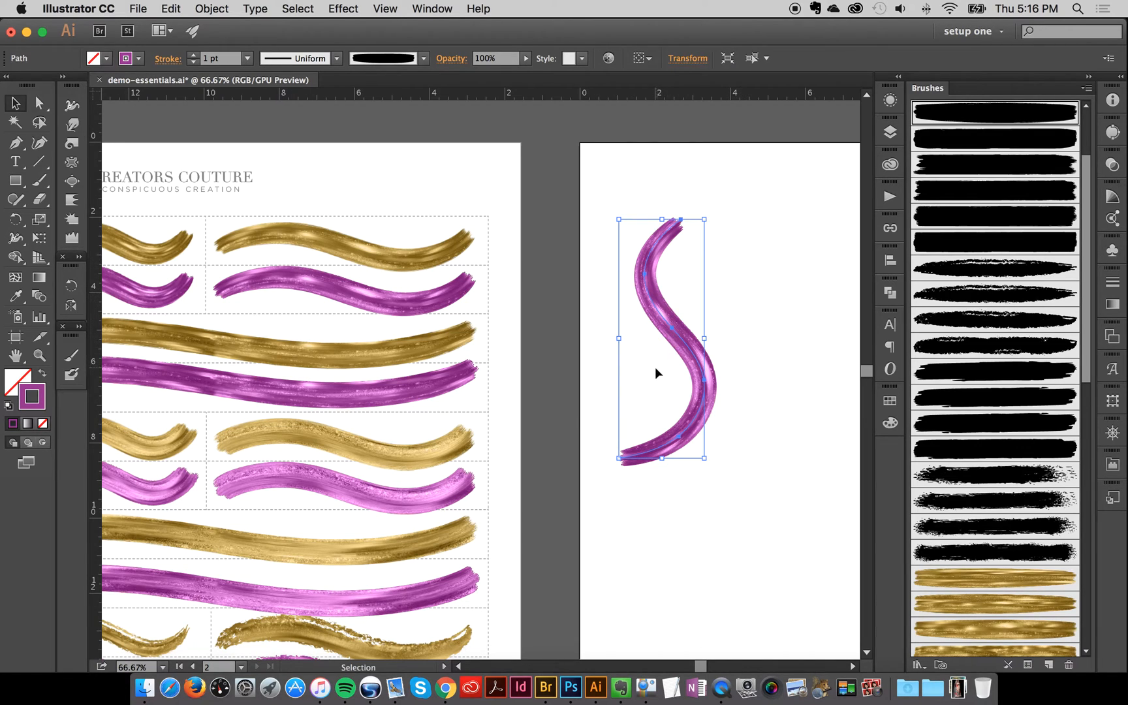
mouse_move(661, 180)
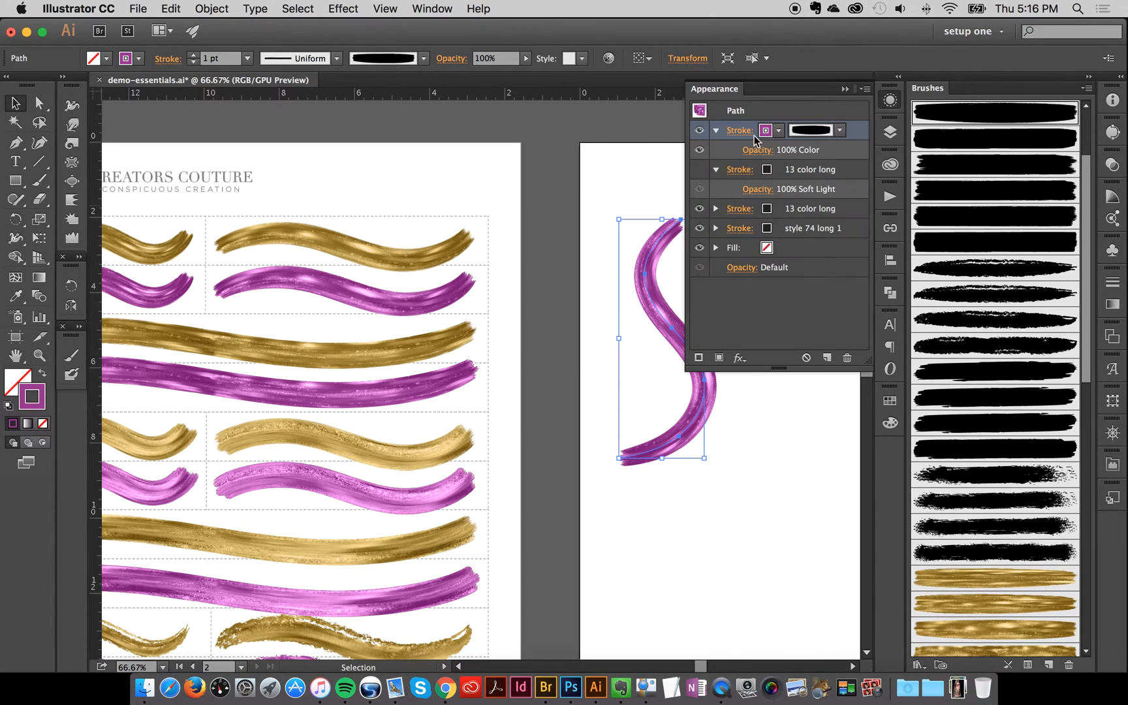
click(779, 131)
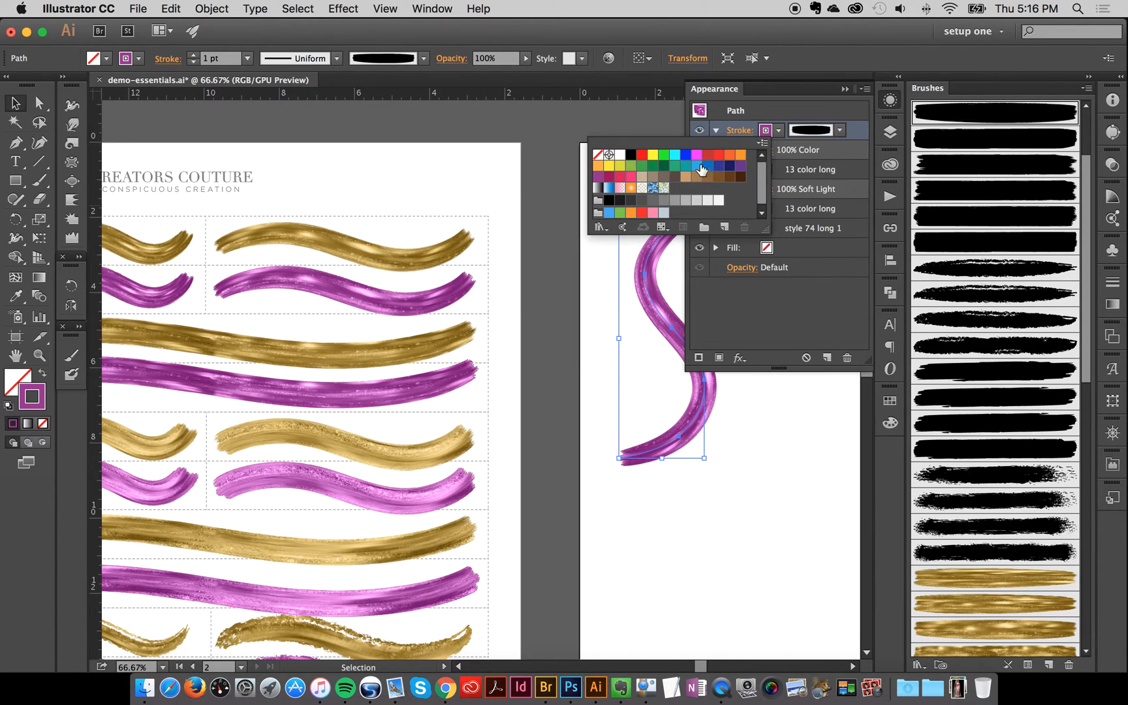
click(684, 166)
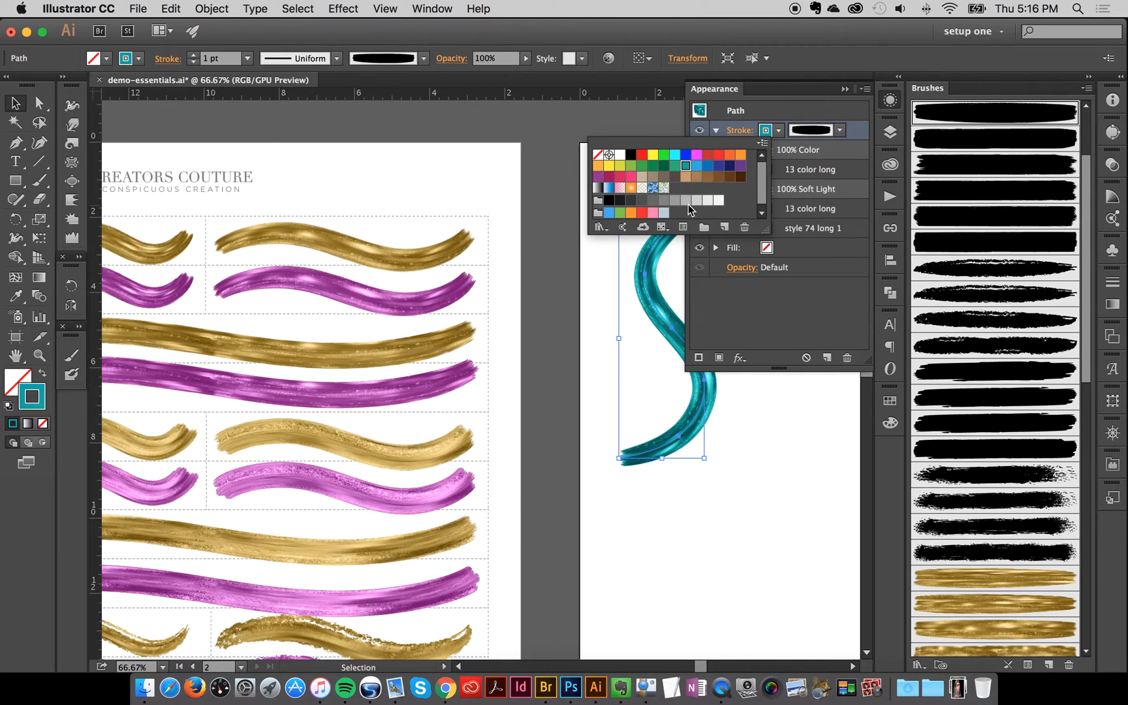
click(889, 100)
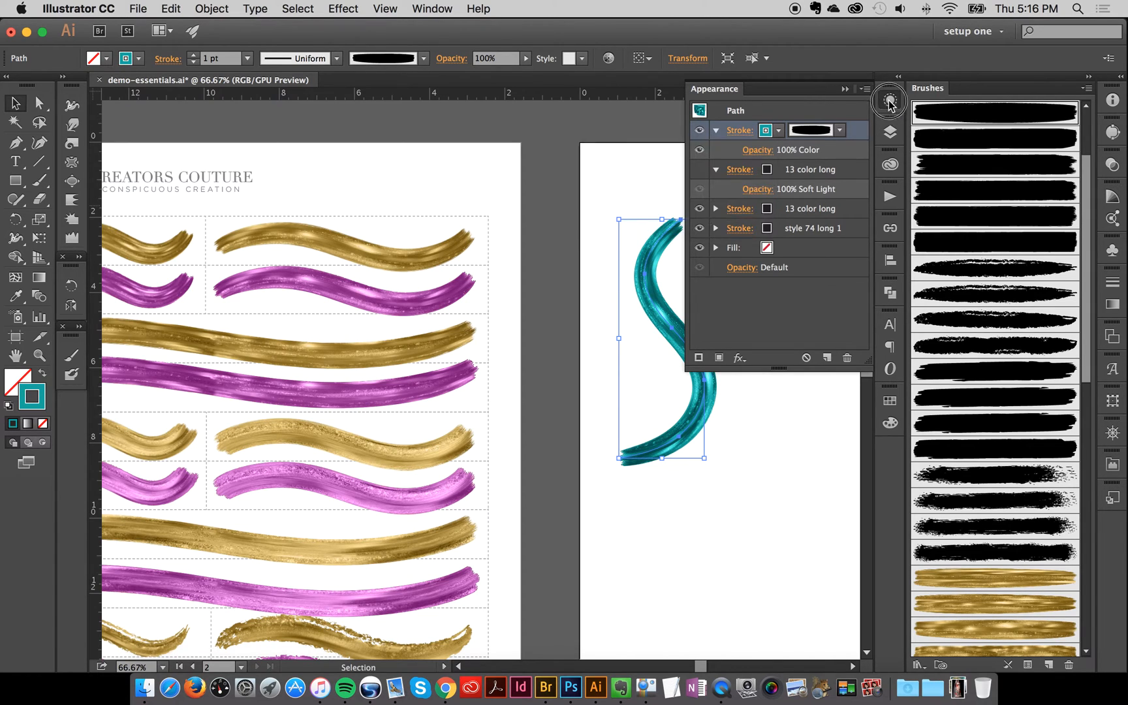
click(889, 100)
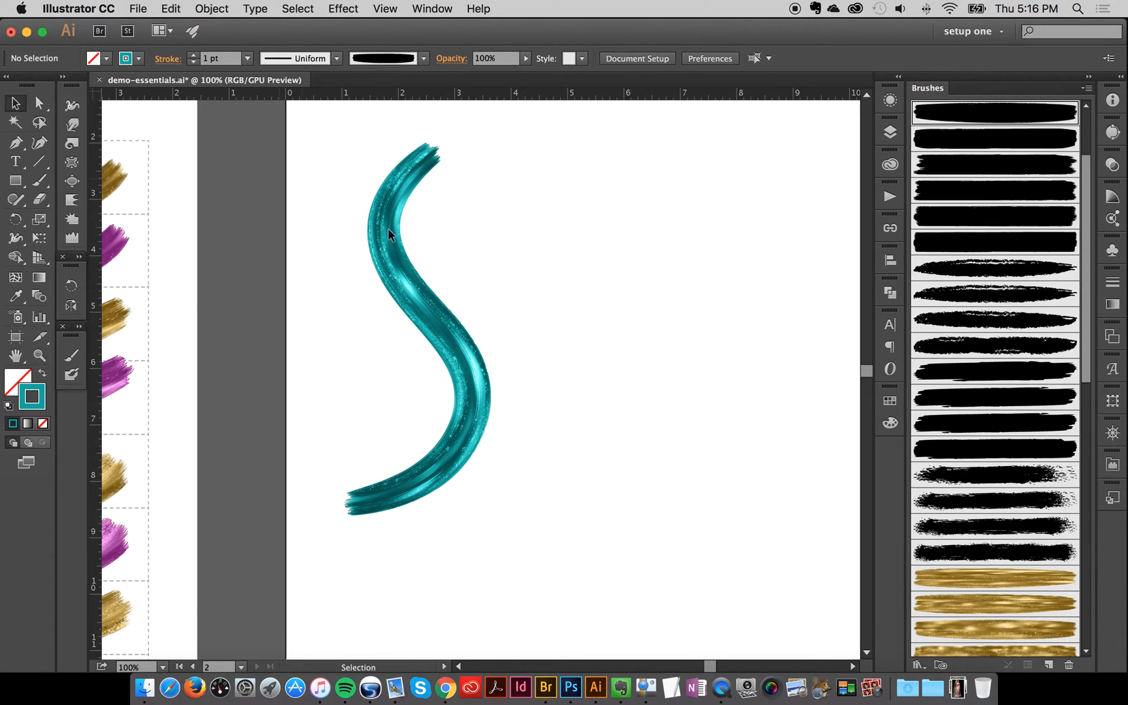
- Paint a flat teal S-stroke beside the textured one and return to the Selection tool
click(389, 234)
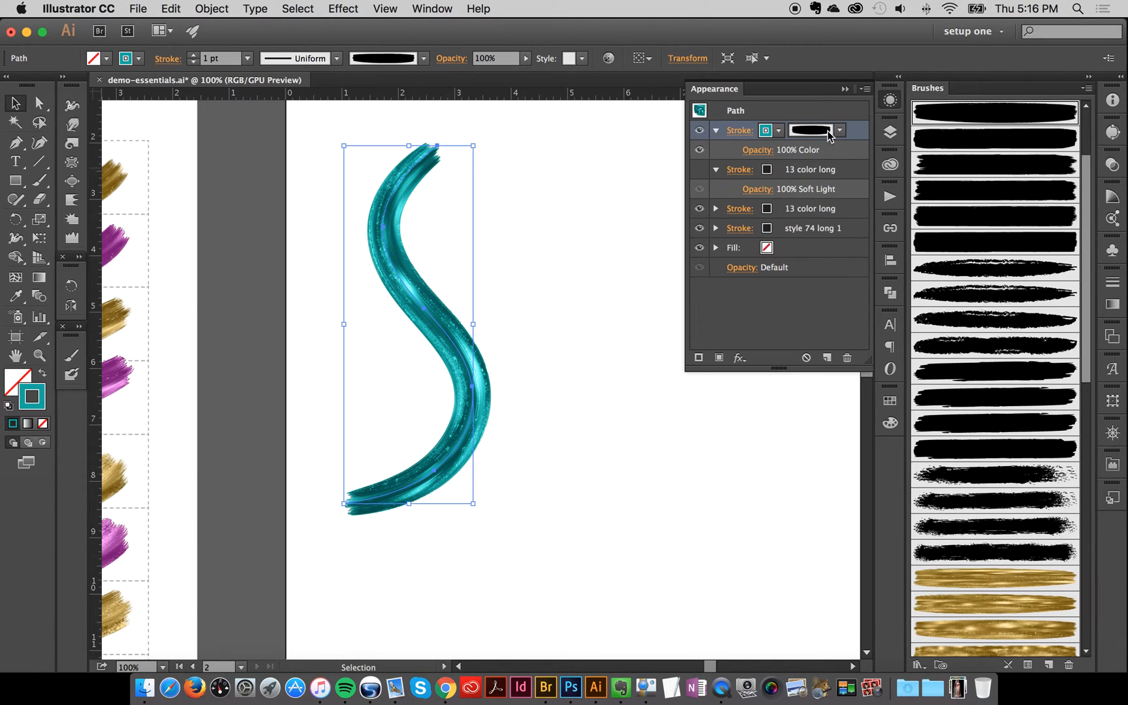
mouse_move(803, 145)
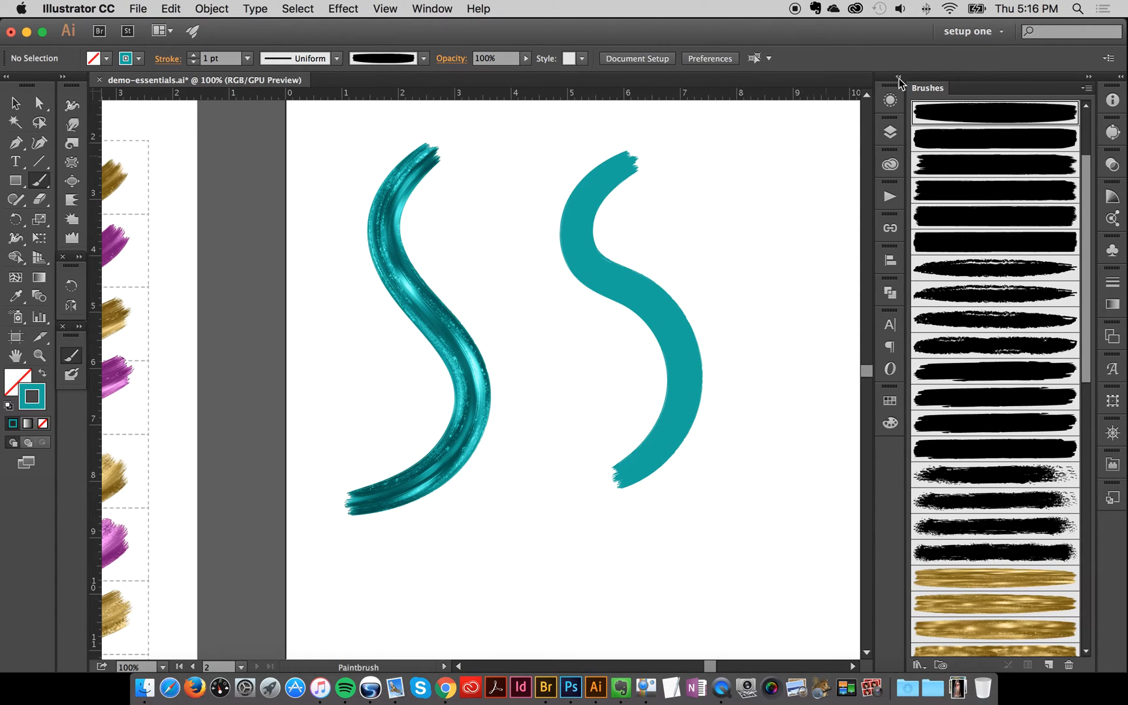
click(16, 103)
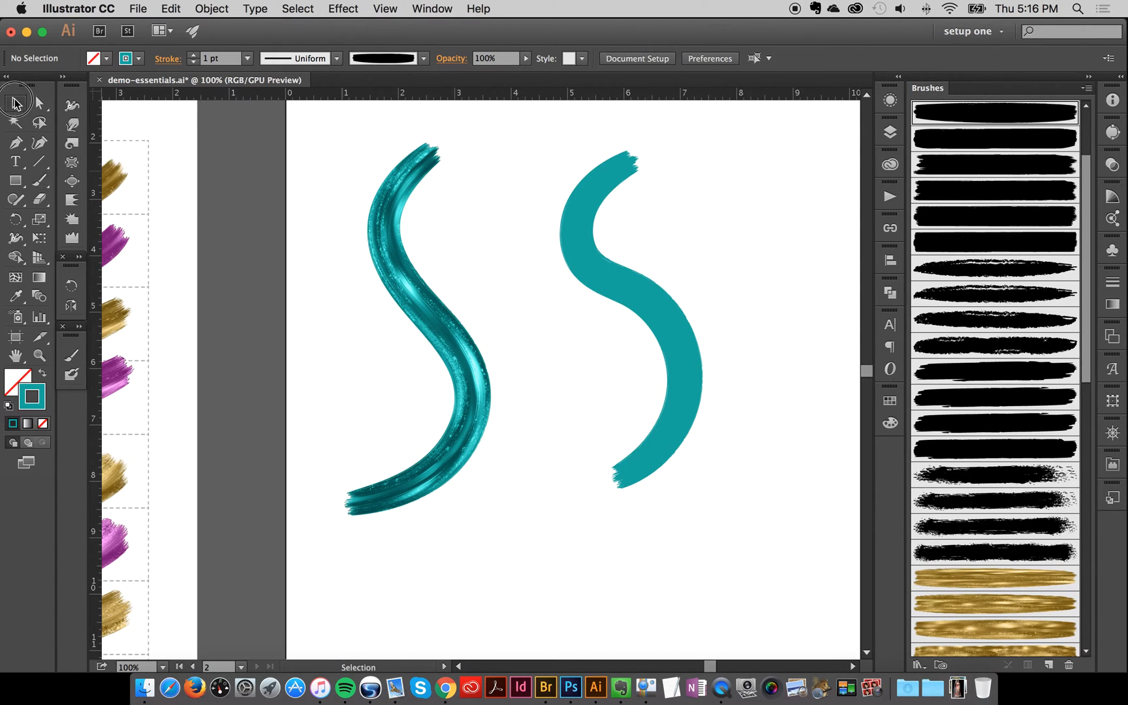
mouse_move(496, 287)
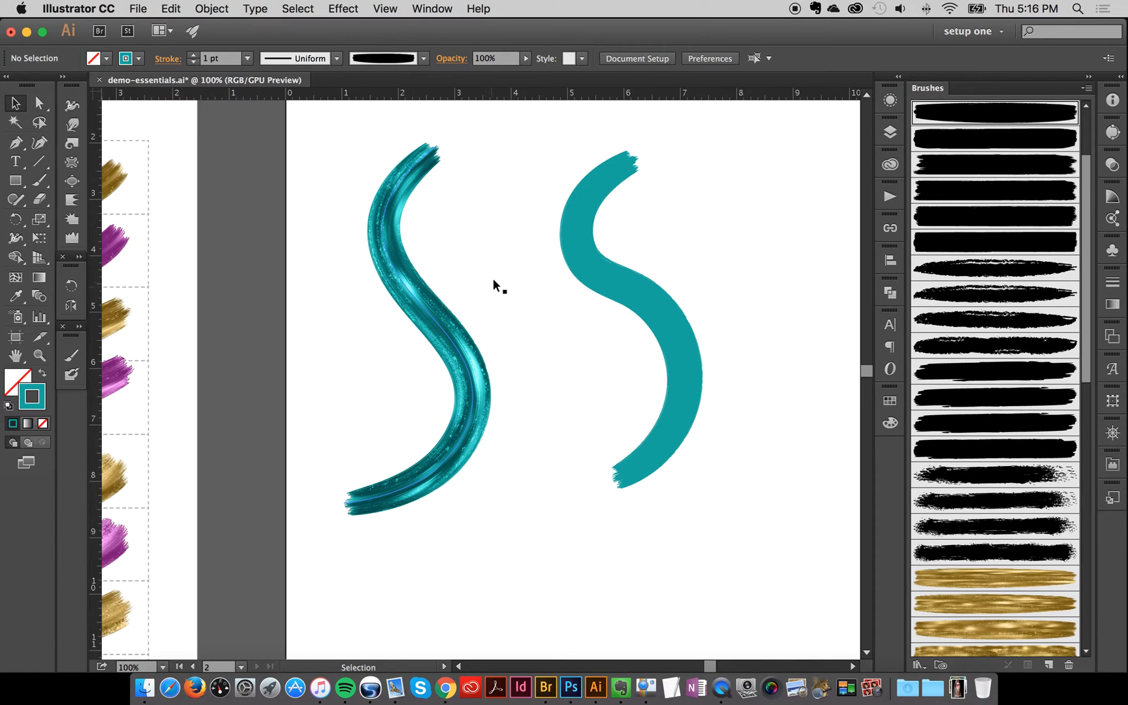
mouse_move(119, 177)
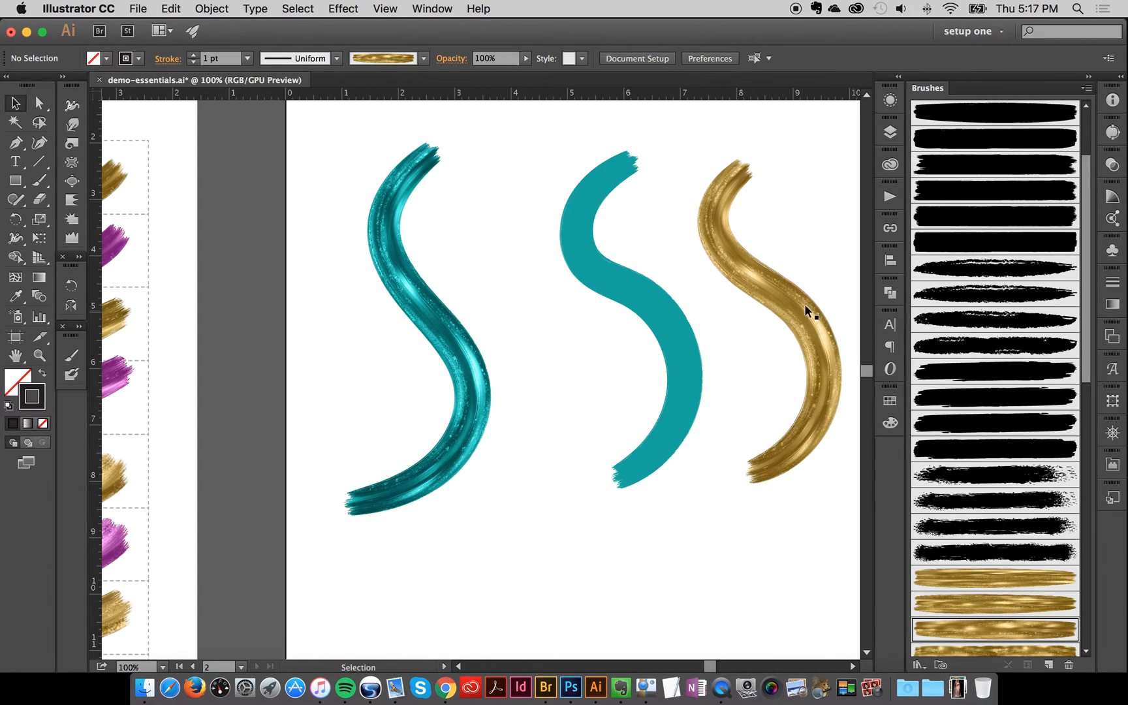
mouse_move(583, 343)
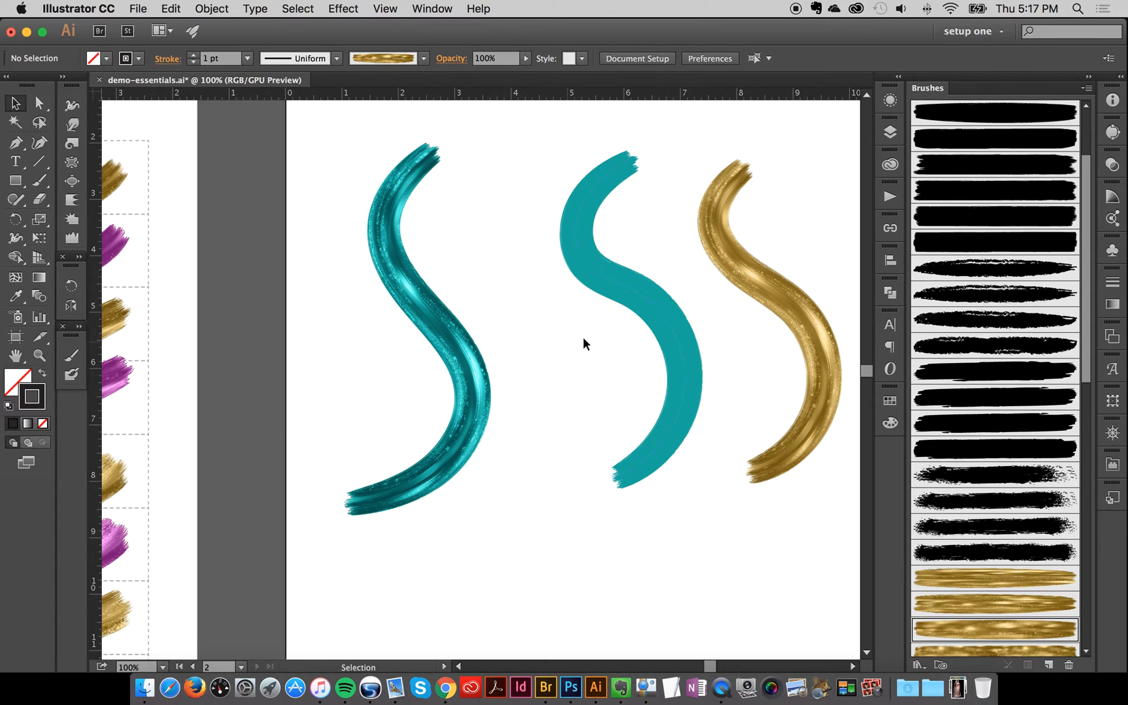
mouse_move(560, 373)
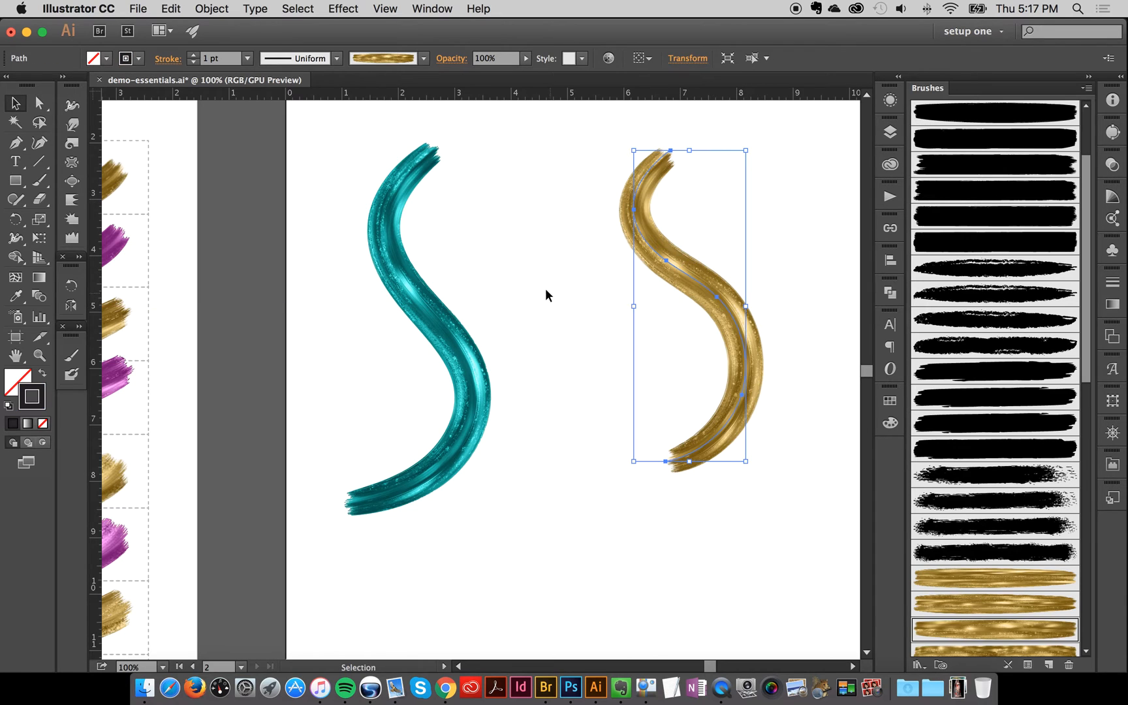
- Paint a gold S-stroke beside the teal strokes and move to the sample artboard
click(547, 295)
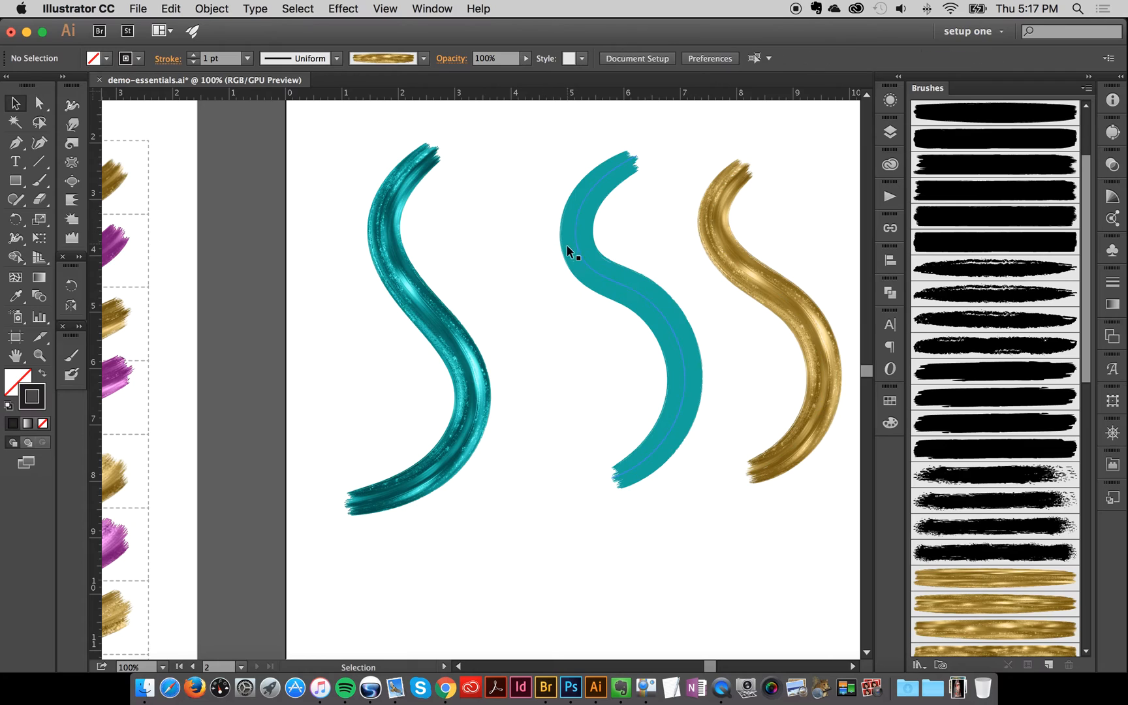
click(570, 256)
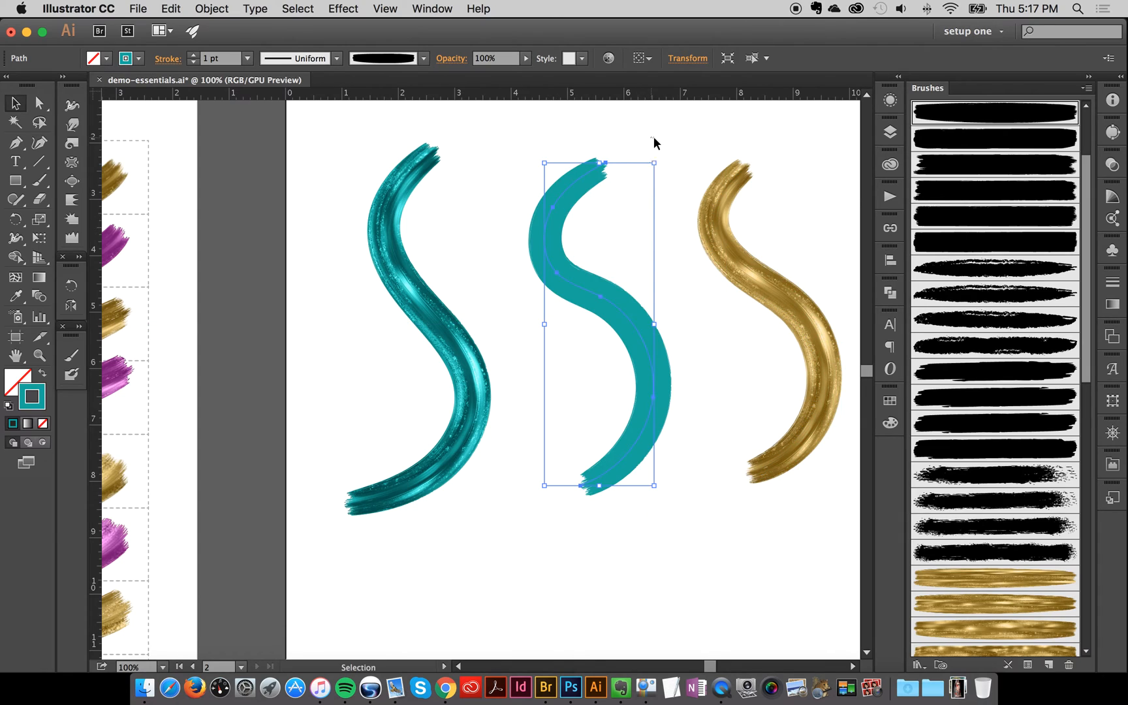
click(321, 372)
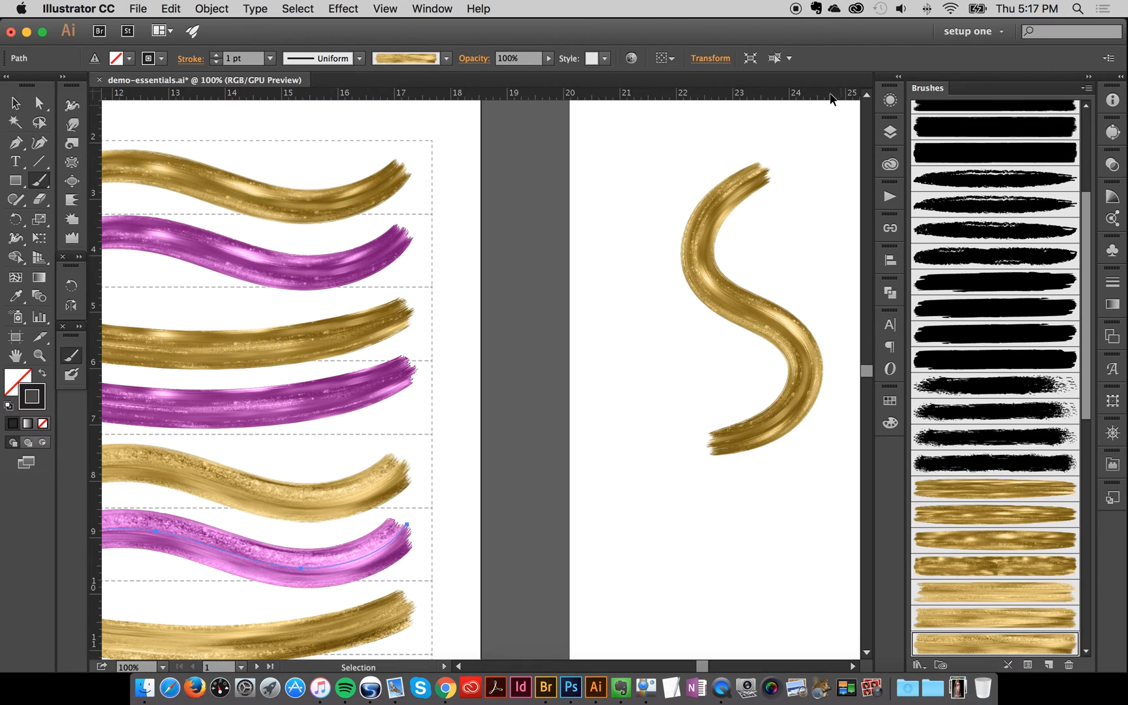
- Paint looping gold strokes on the right artboard and give them the pink sample's look
click(891, 101)
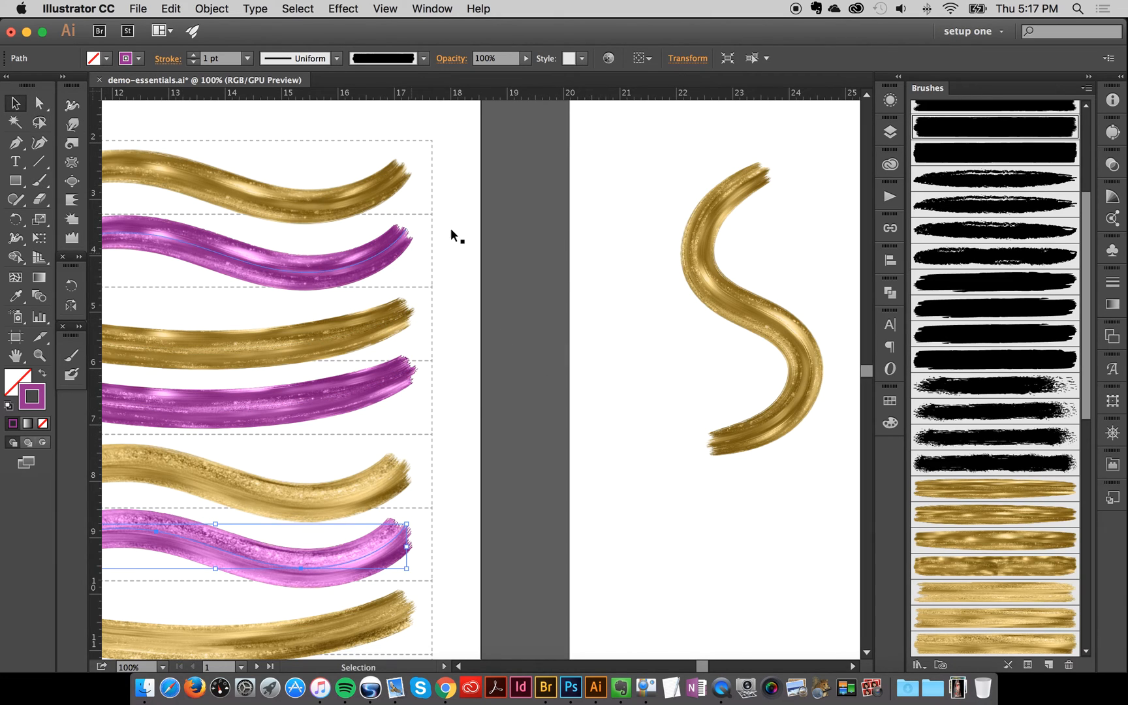
mouse_move(301, 509)
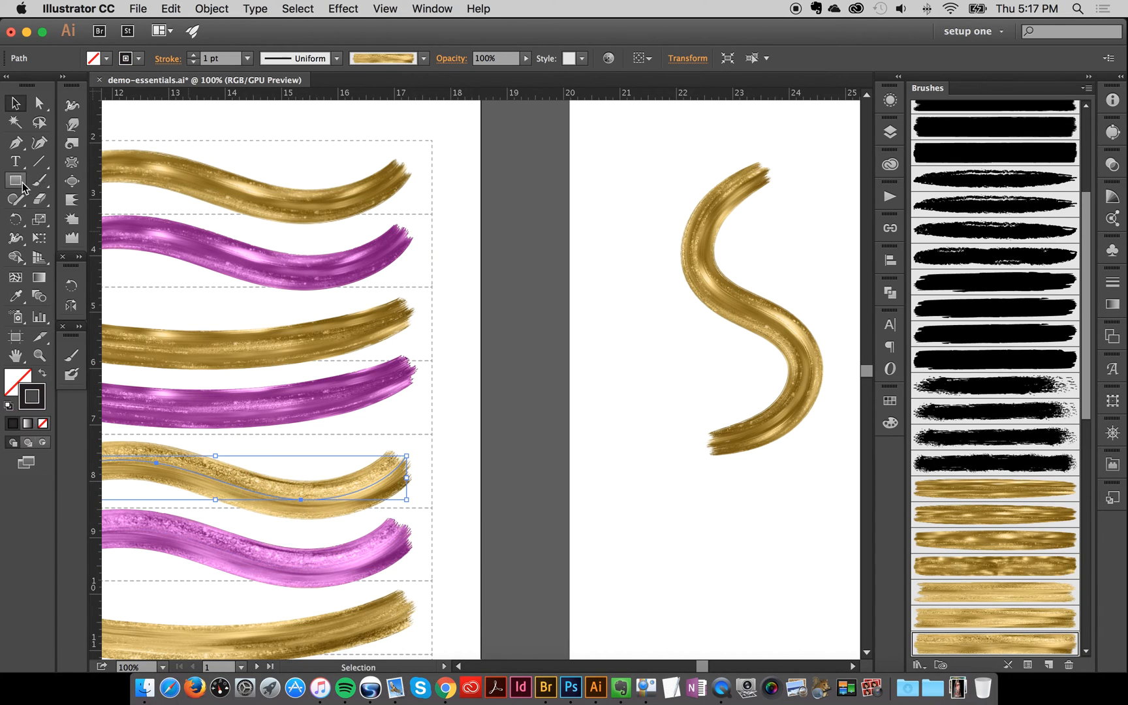
click(40, 180)
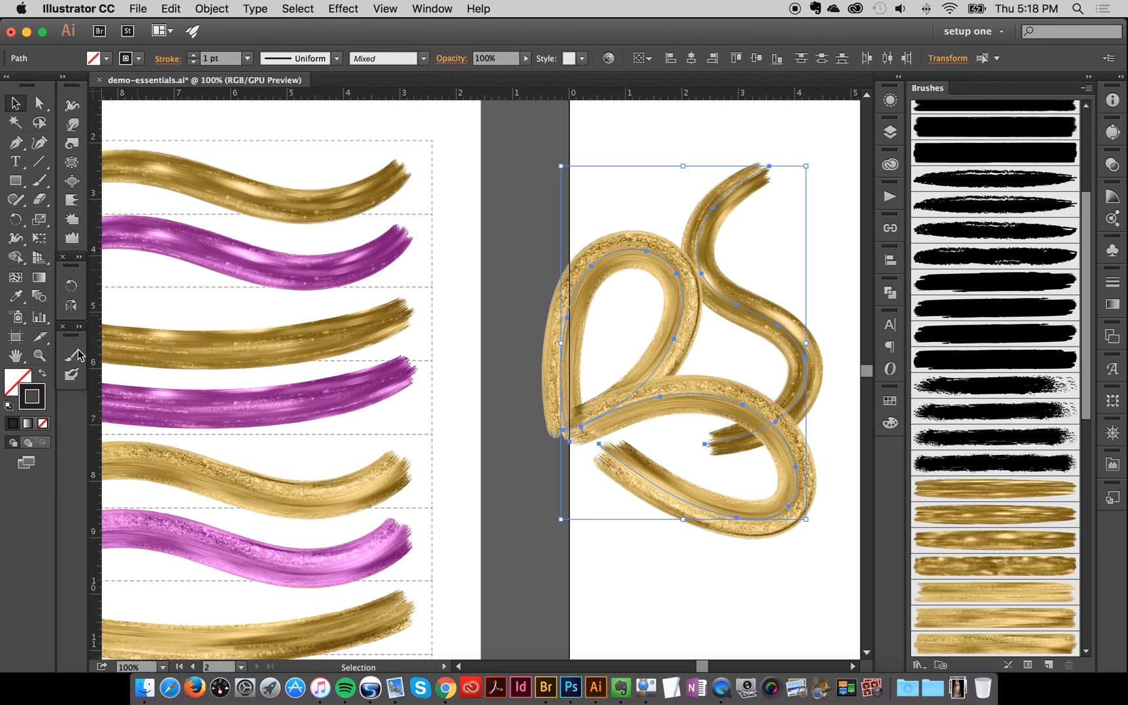
click(15, 295)
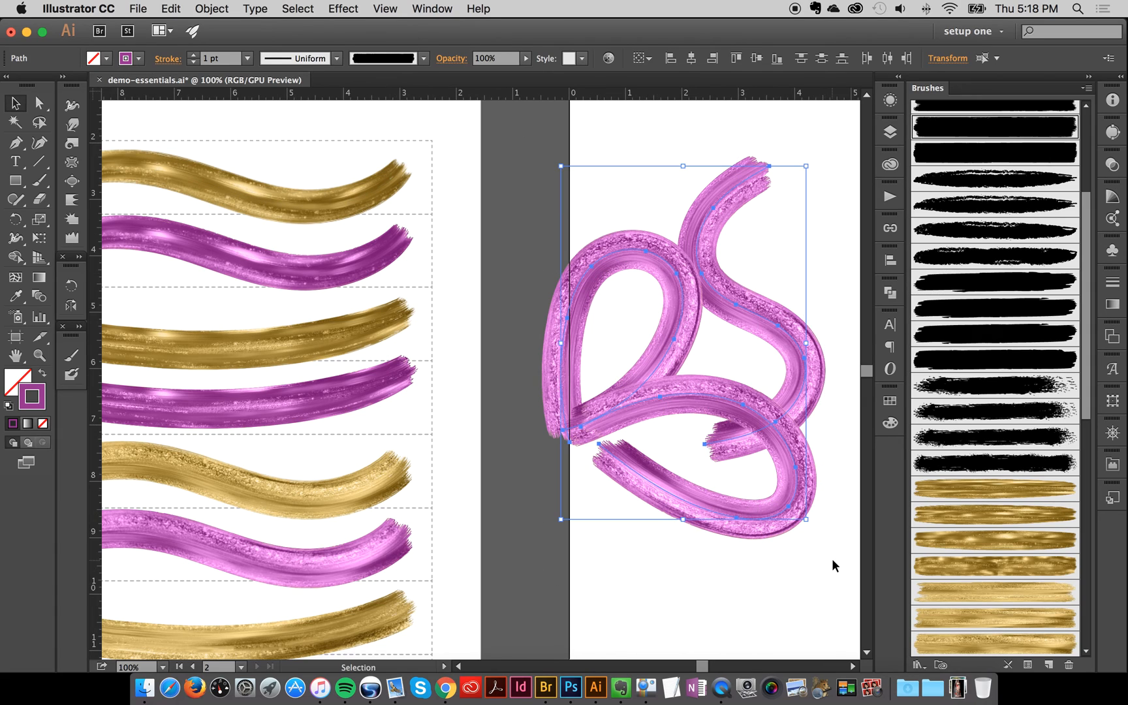
- Delete the pink looping strokes, leaving the artboard empty, and select the top magenta sample
key(delete)
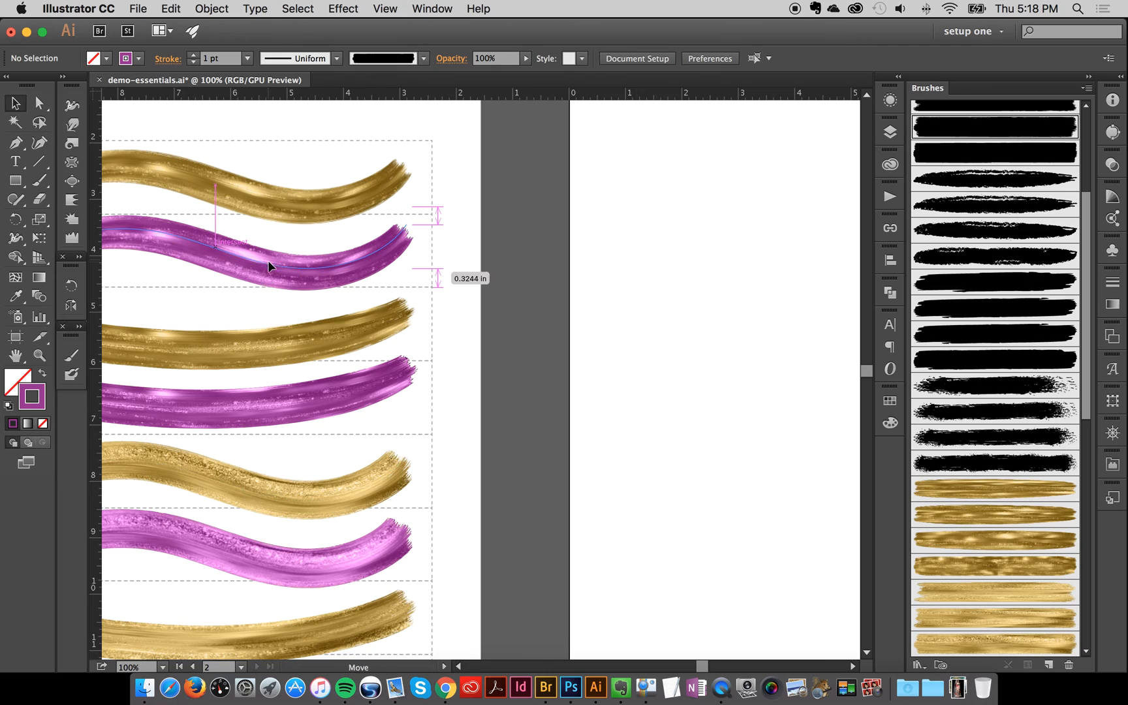
click(266, 267)
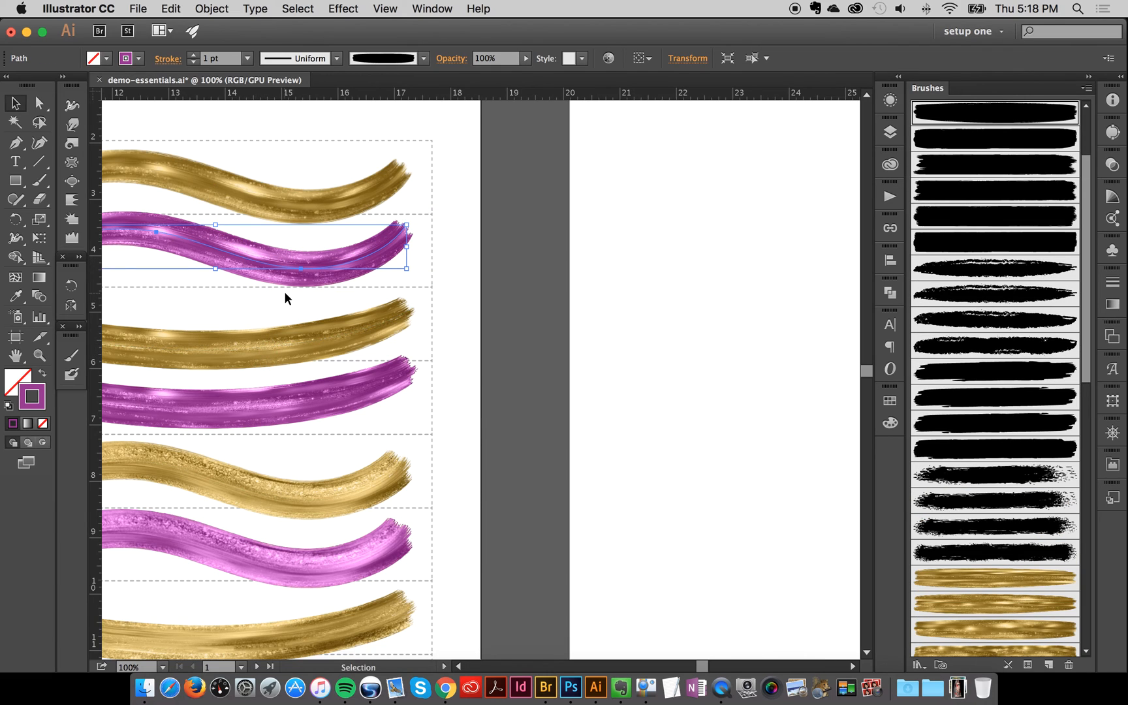
mouse_move(292, 300)
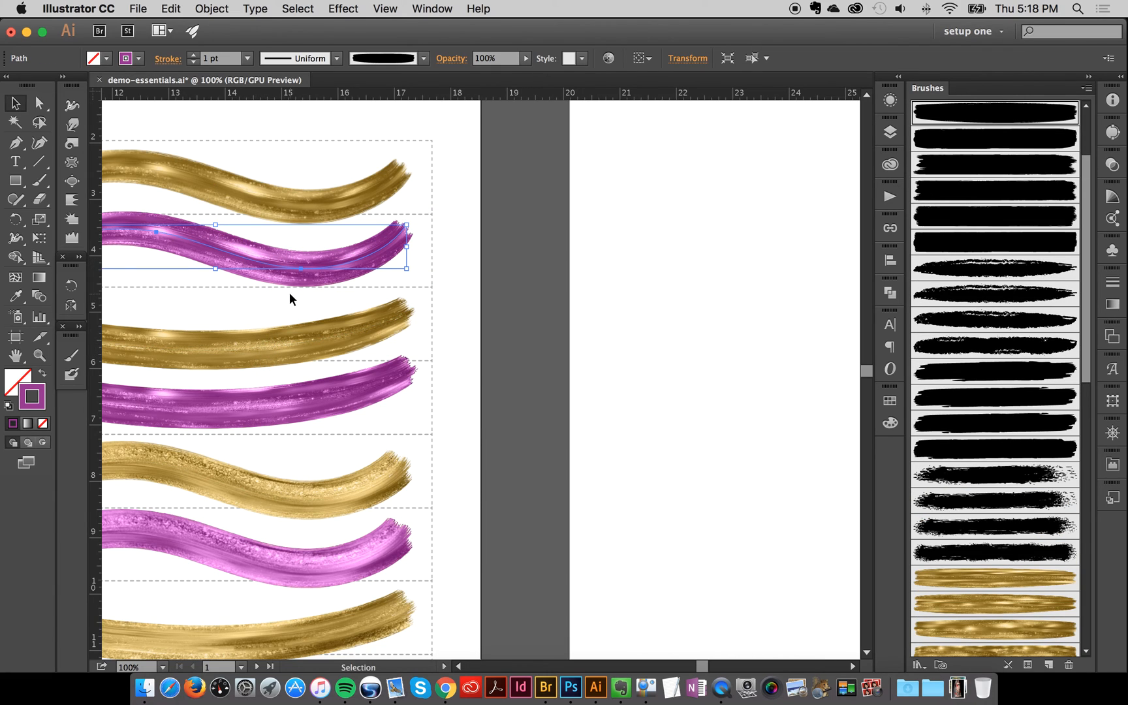
mouse_move(526, 311)
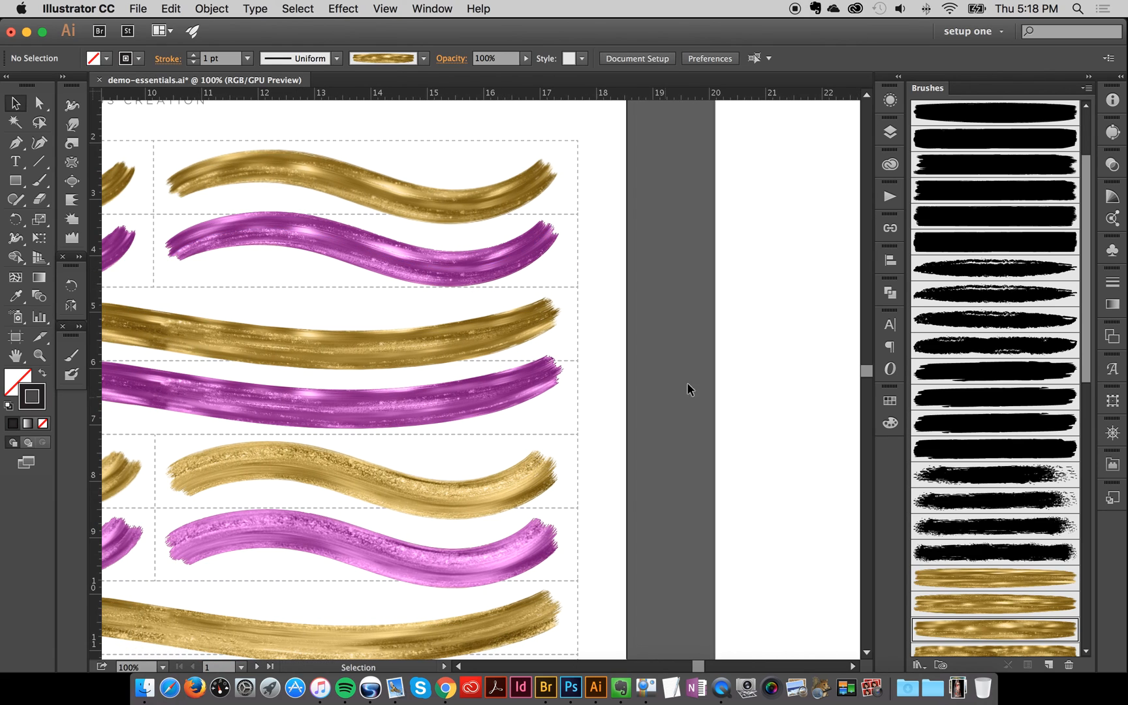
mouse_move(676, 346)
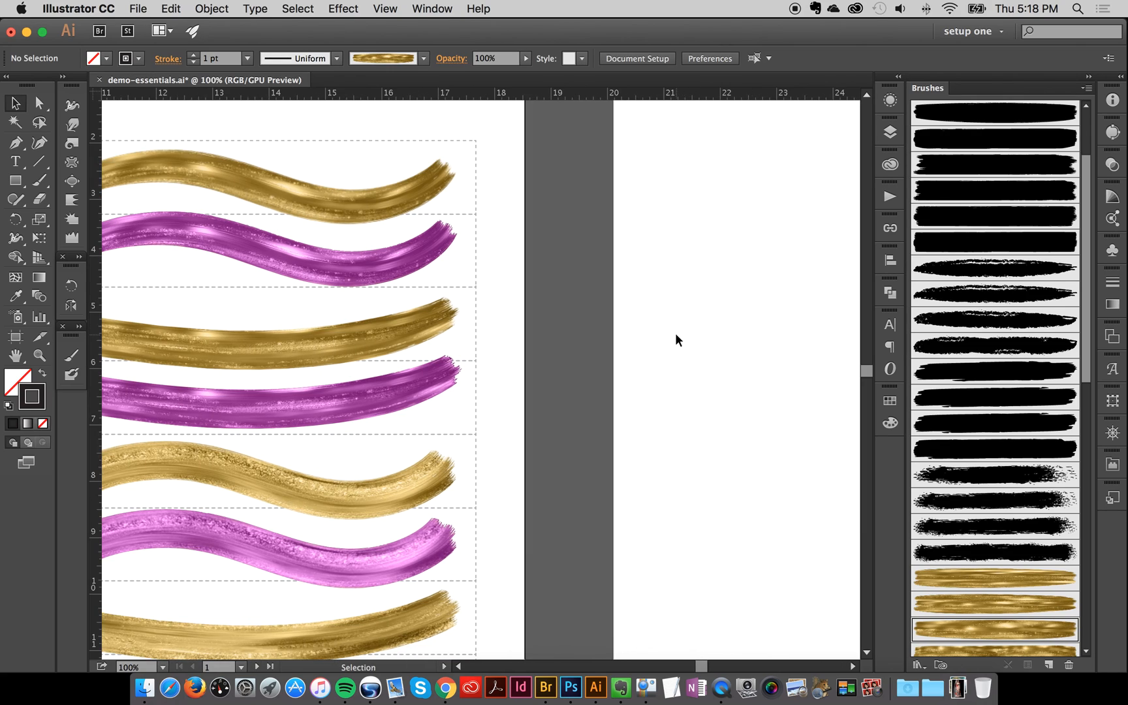
mouse_move(798, 121)
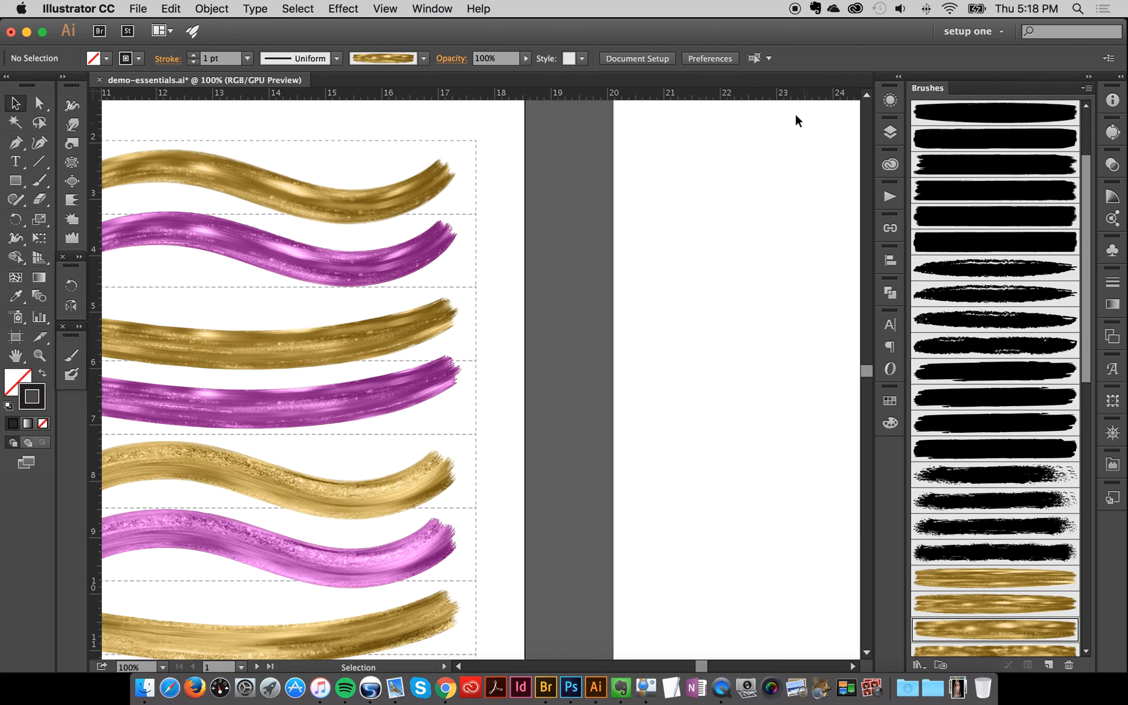